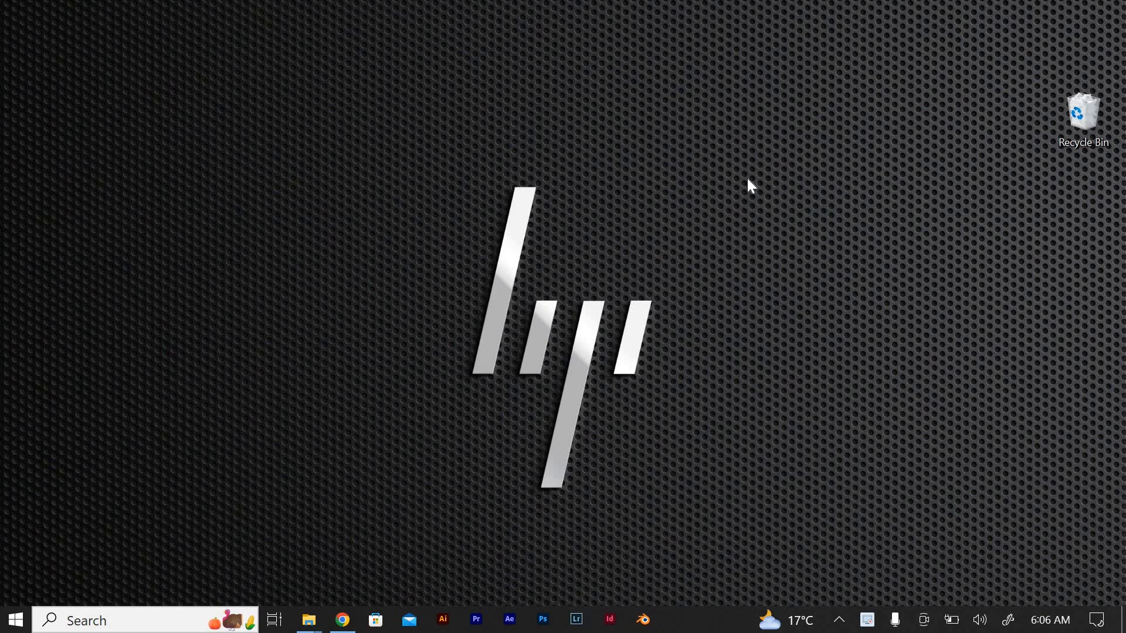
{"action": "mouse_move", "coordinate": [302, 463]}
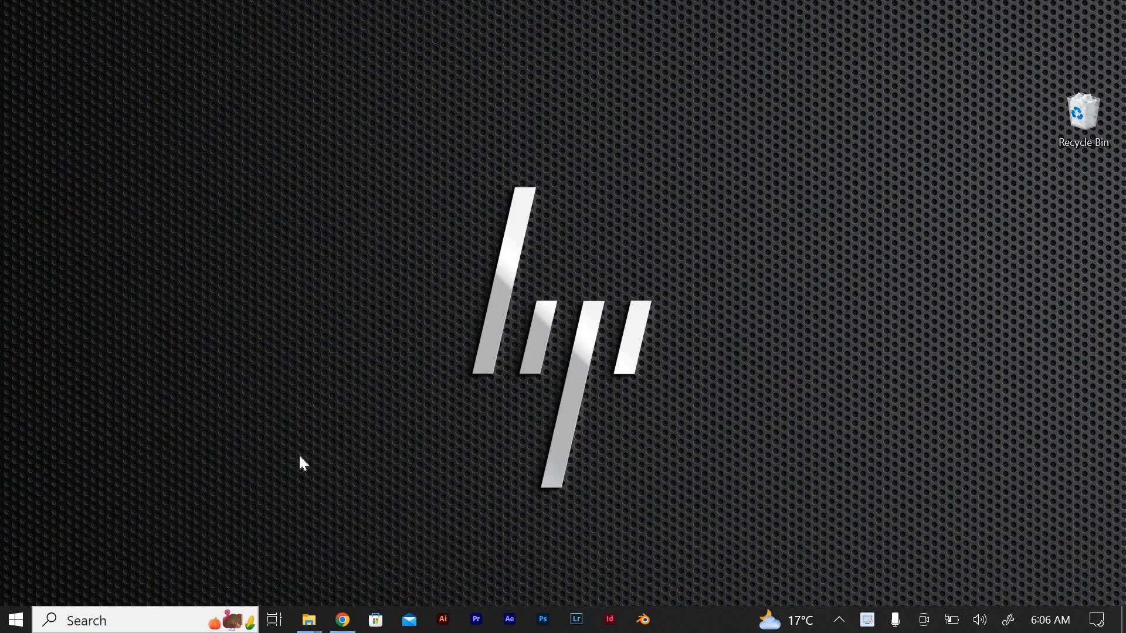
{"action": "mouse_move", "coordinate": [305, 460]}
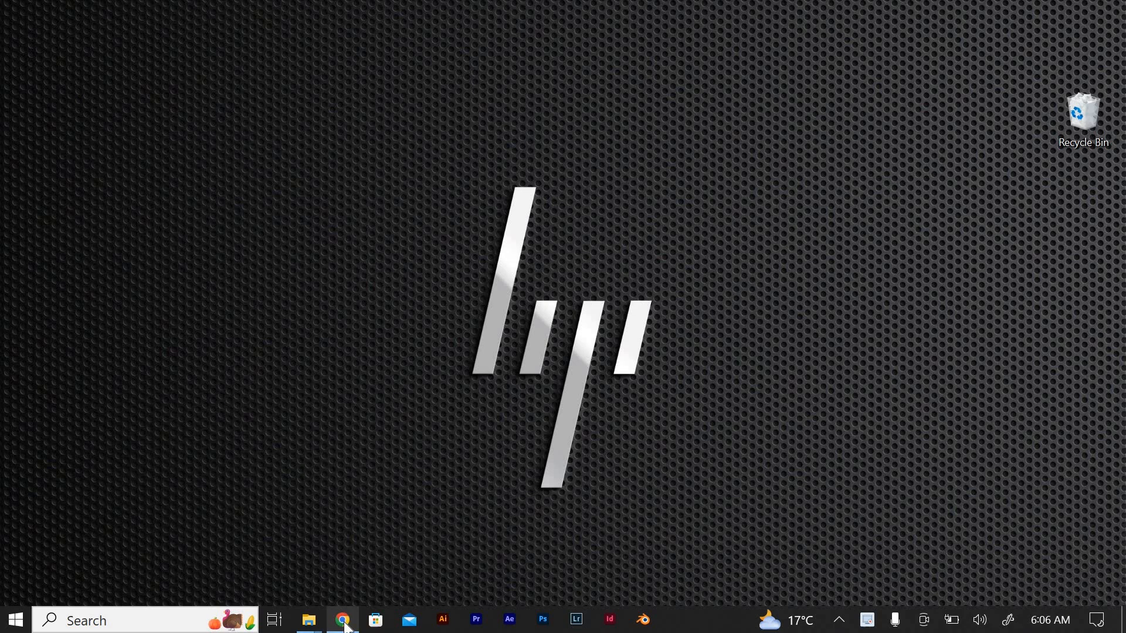
Download VS Code for Windows from code.visualstudio.com/download in Chrome and run the installer.
{"action": "left_click", "coordinate": [342, 619]}
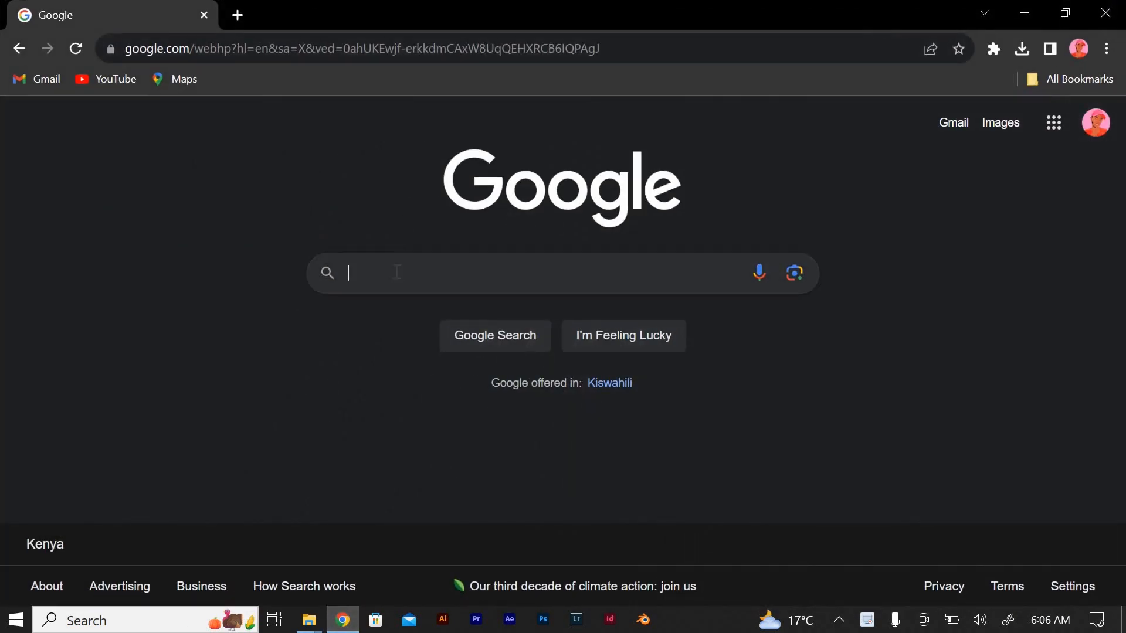
{"action": "left_click", "coordinate": [358, 49]}
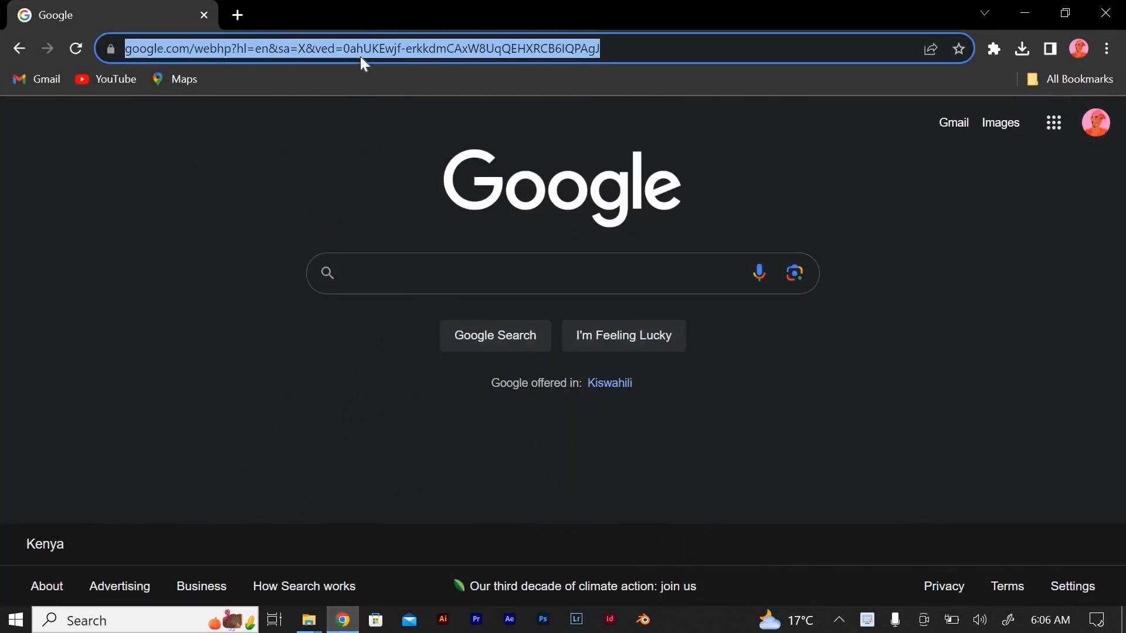
{"action": "type", "text": "code.visualstudio.com/download"}
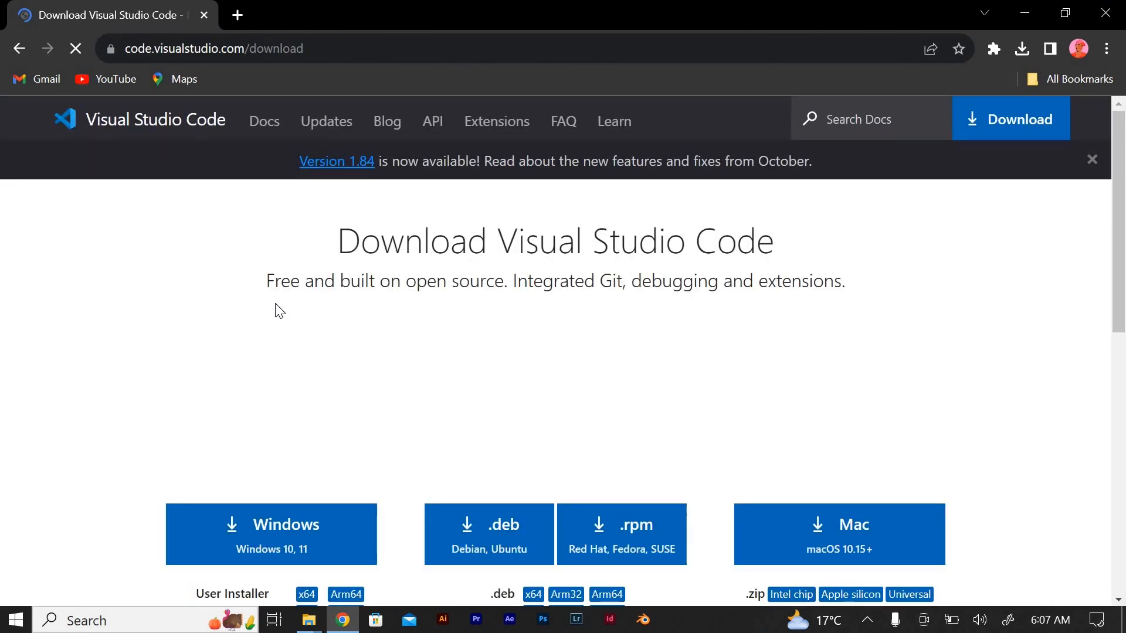
{"action": "scroll", "scroll_direction": "down", "scroll_amount": 3}
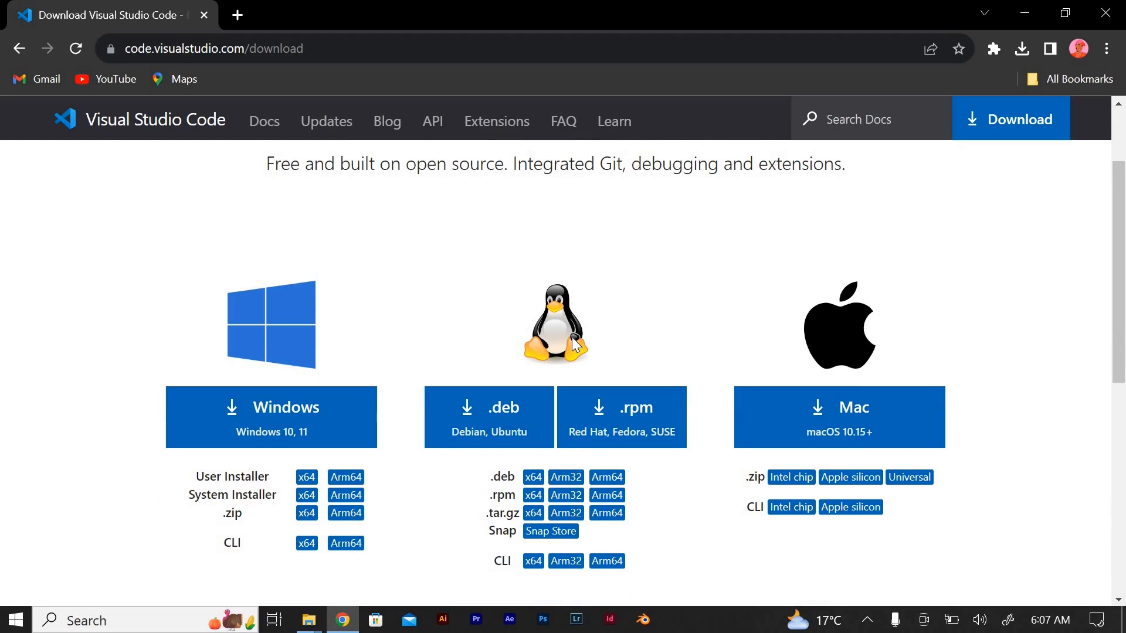
{"action": "mouse_move", "coordinate": [262, 279]}
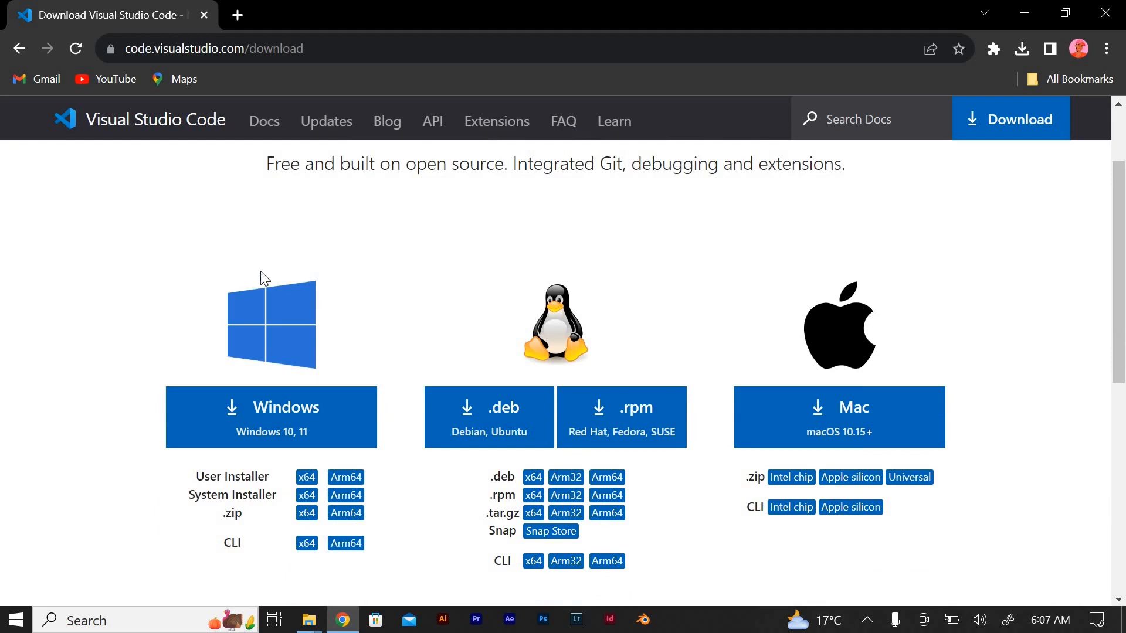
{"action": "mouse_move", "coordinate": [17, 330]}
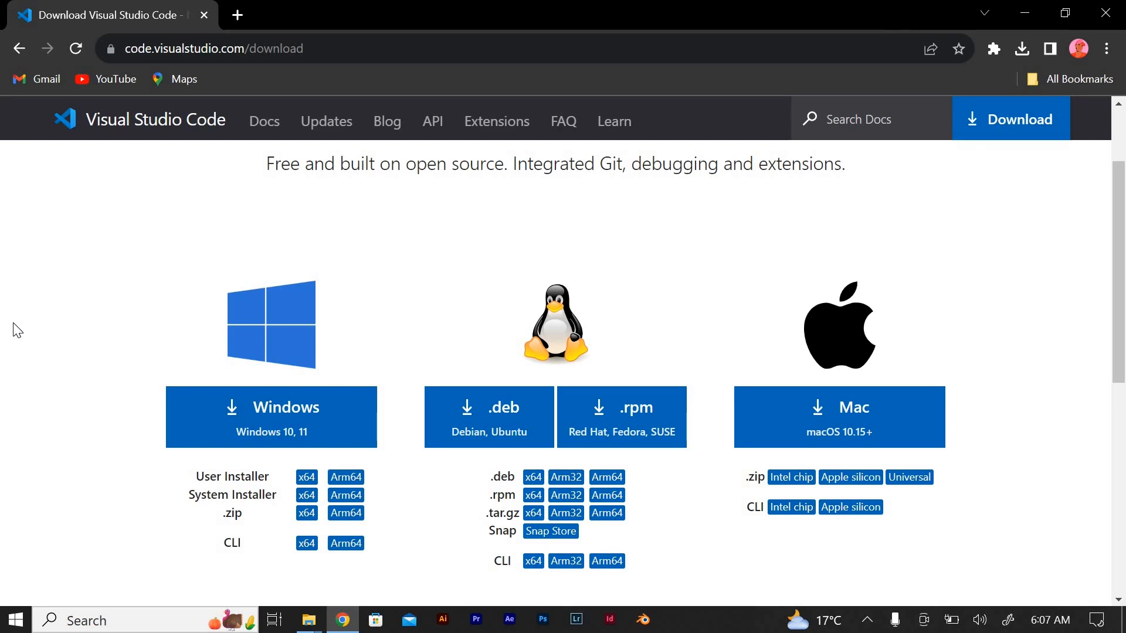
{"action": "mouse_move", "coordinate": [310, 419]}
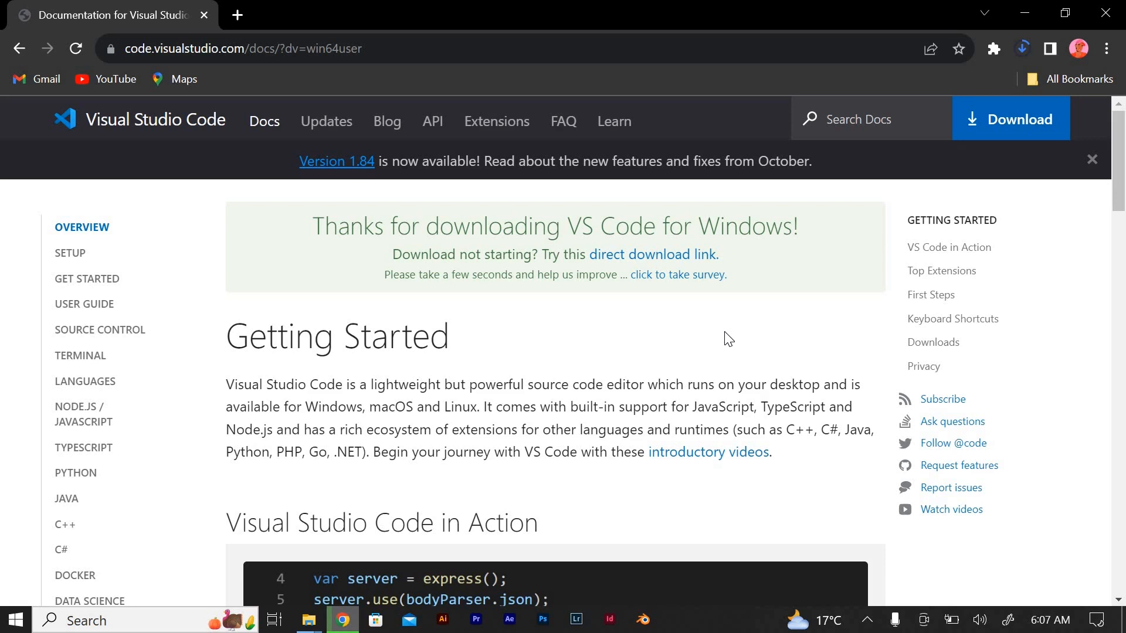
{"action": "left_click", "coordinate": [675, 620]}
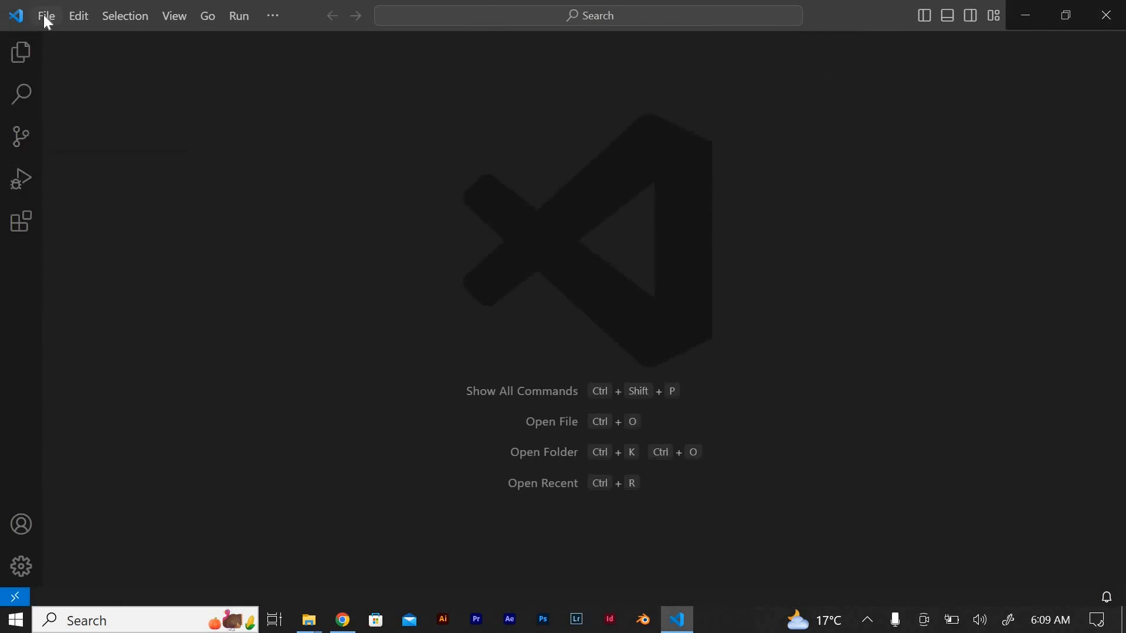
Open the Get Started welcome walkthrough from the File menu.
{"action": "left_click", "coordinate": [45, 15]}
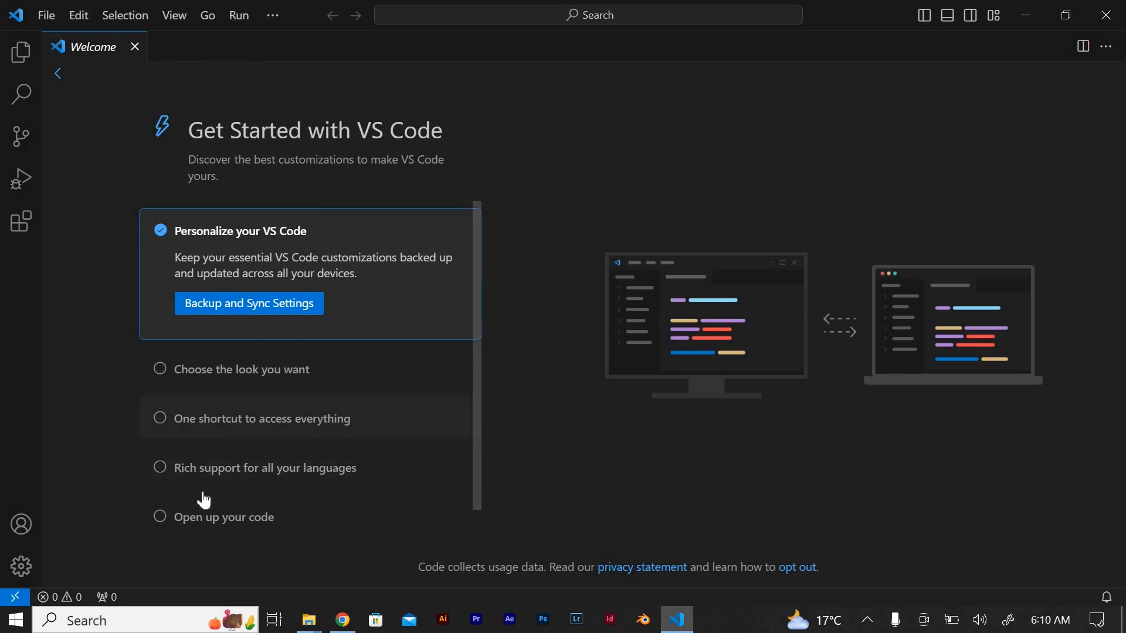
{"action": "mouse_move", "coordinate": [249, 303]}
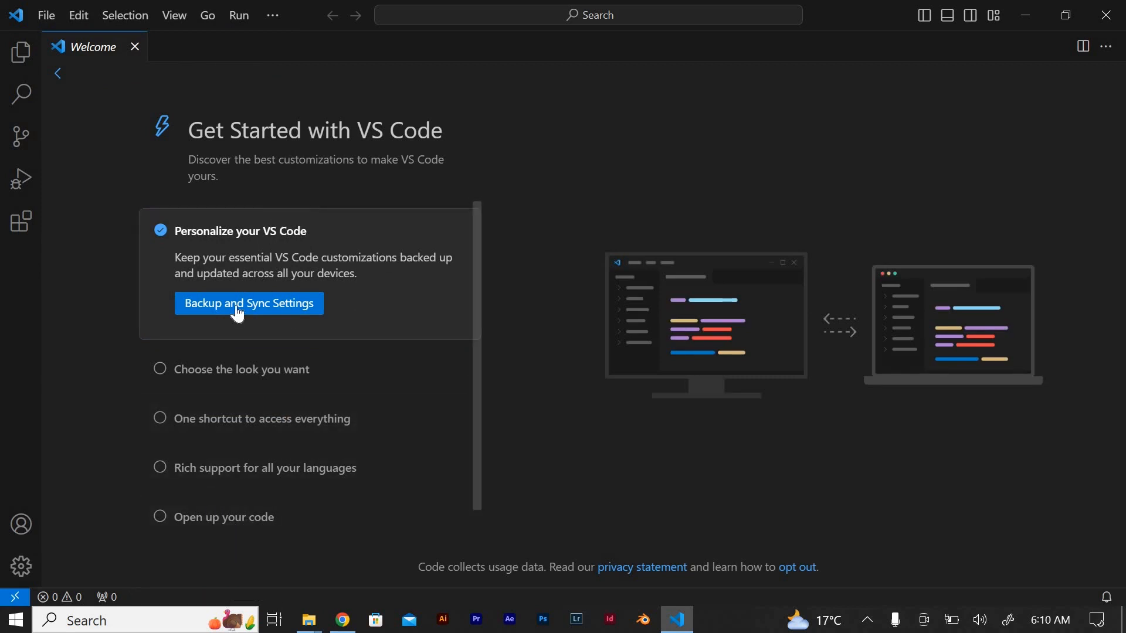
{"action": "mouse_move", "coordinate": [248, 373]}
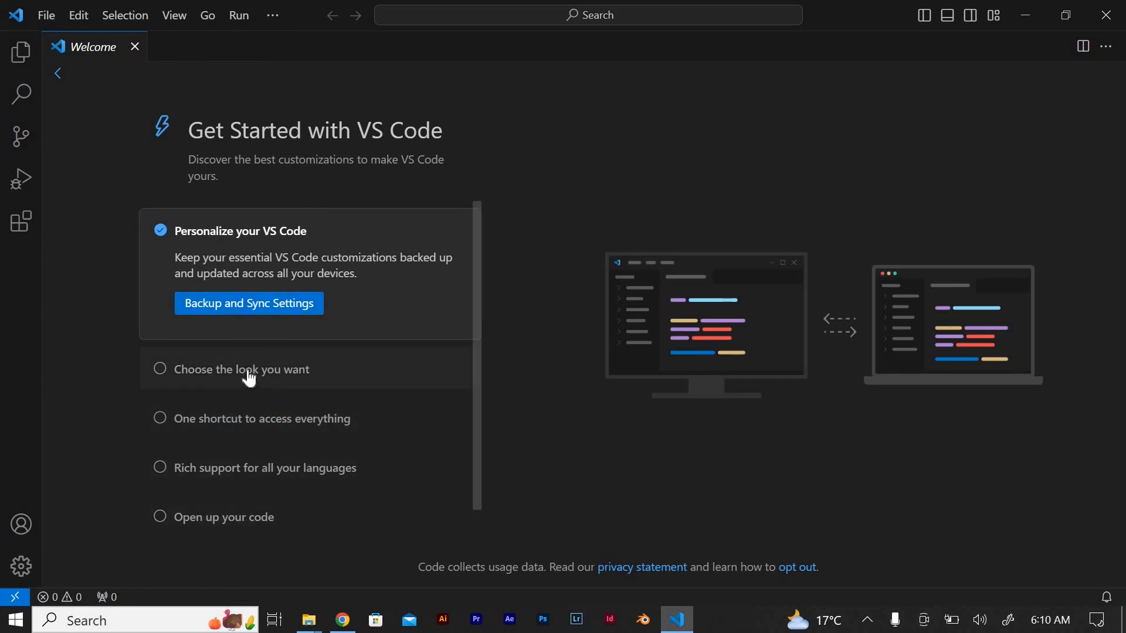
{"action": "left_click", "coordinate": [241, 369]}
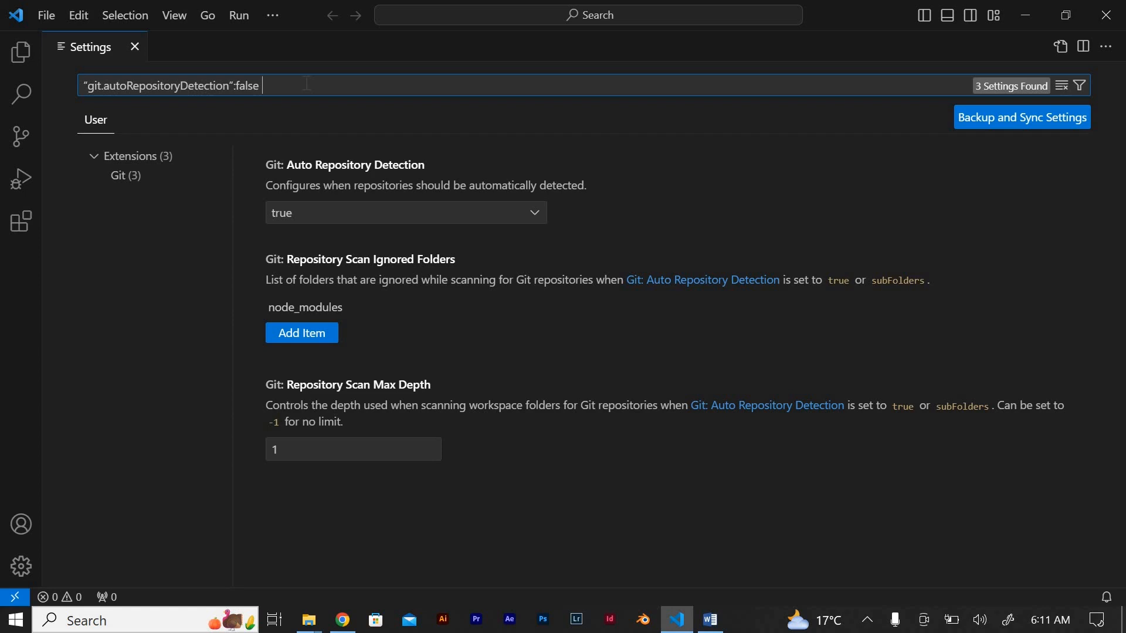
Choose false for Git: Auto Repository Detection, then close the window.
{"action": "left_click", "coordinate": [403, 212]}
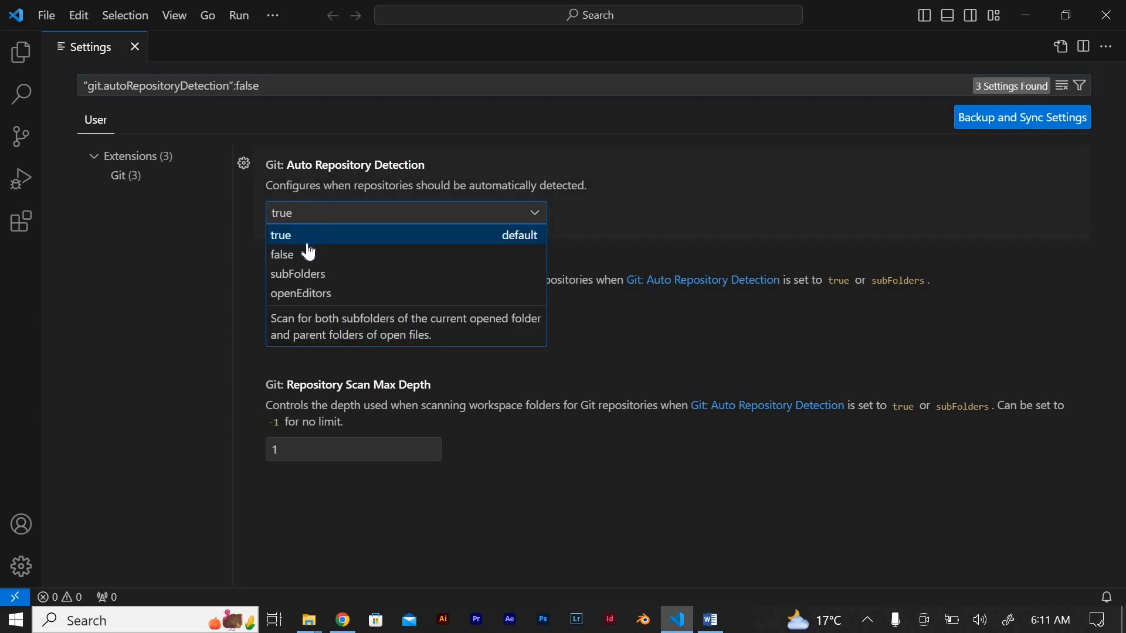
{"action": "left_click", "coordinate": [282, 254]}
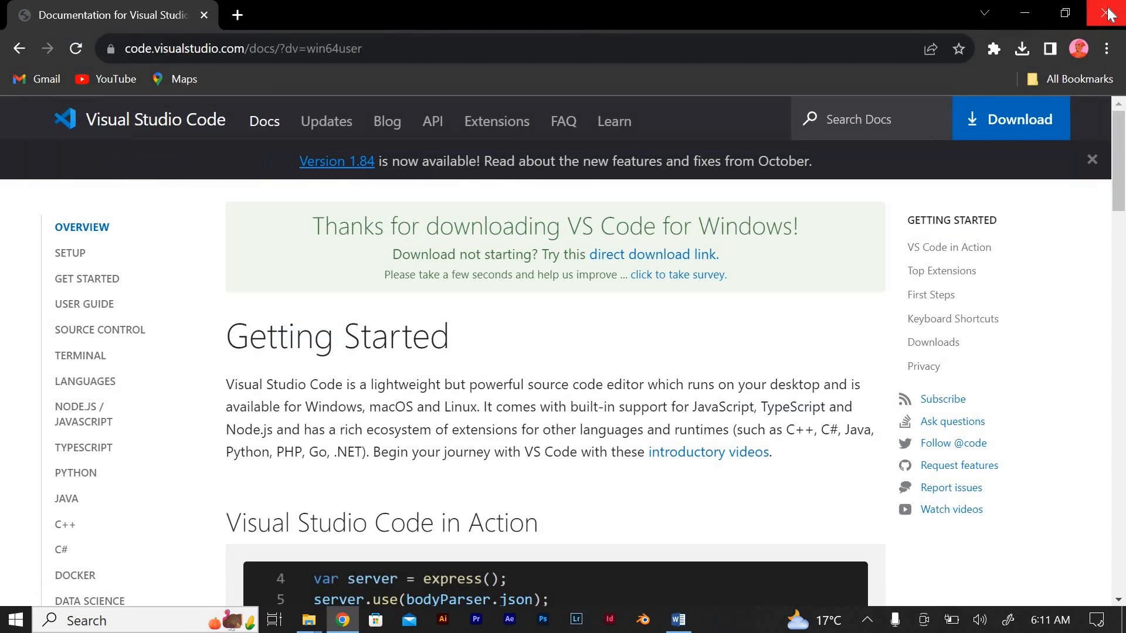
{"action": "left_click", "coordinate": [1111, 12]}
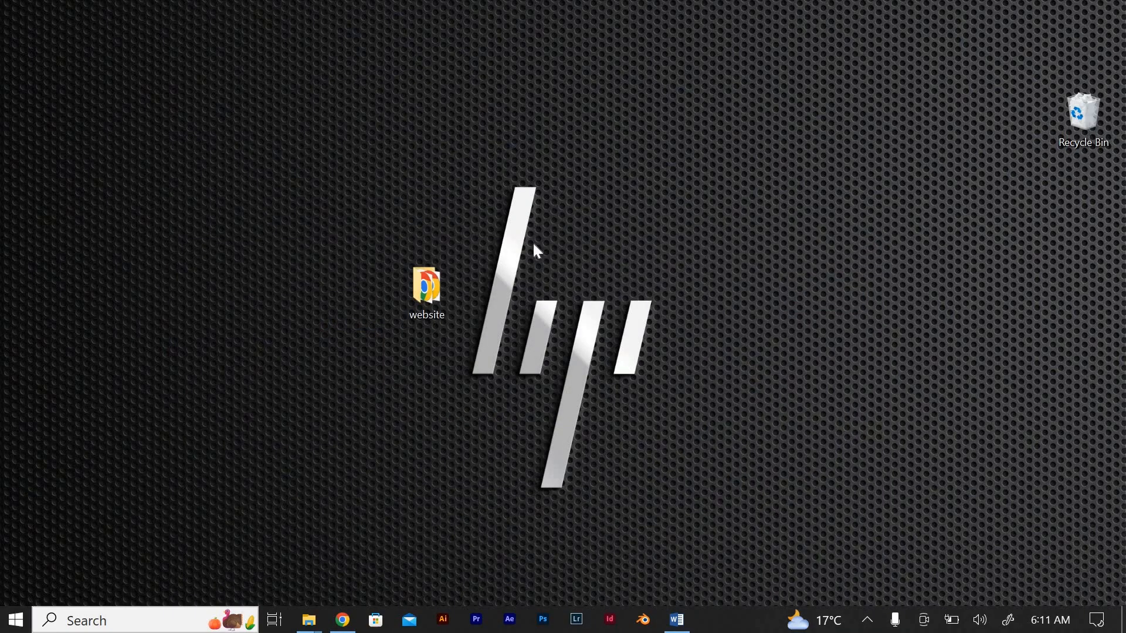
{"action": "mouse_move", "coordinate": [557, 237]}
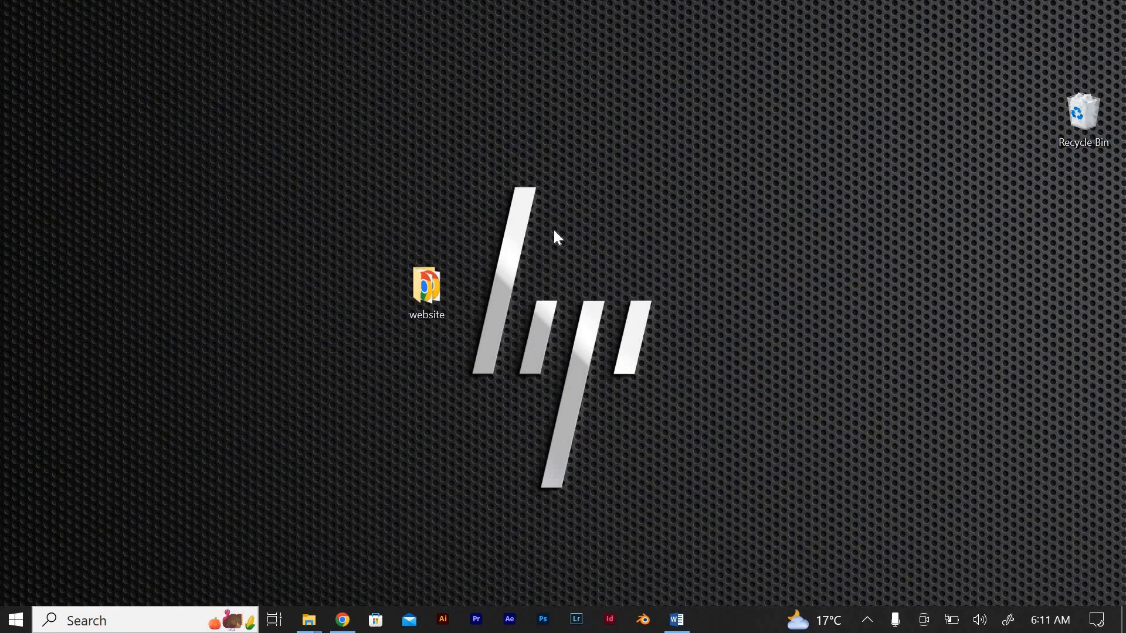